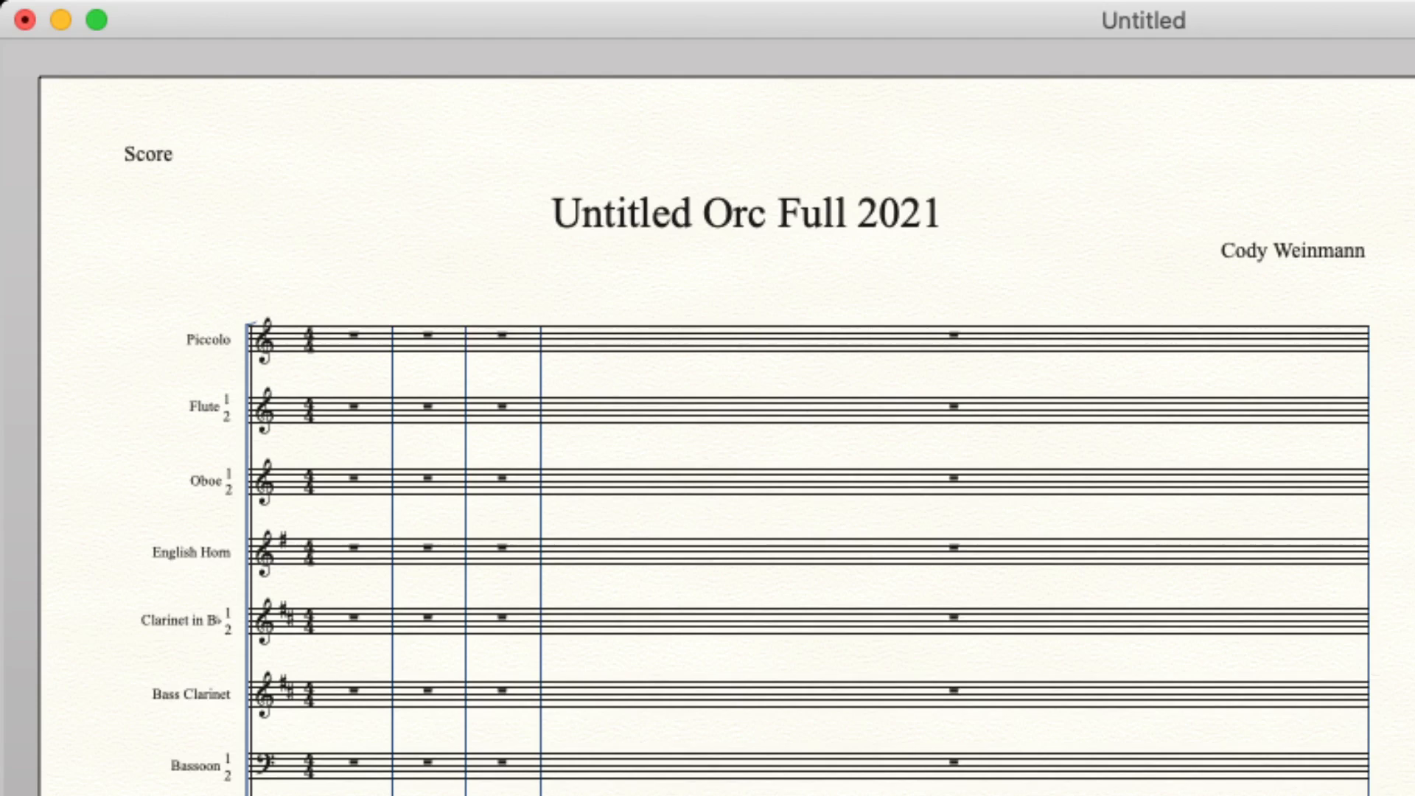
# Scroll down through the full orchestra score to review the standard instrument order.
pyautogui.scroll(-3)
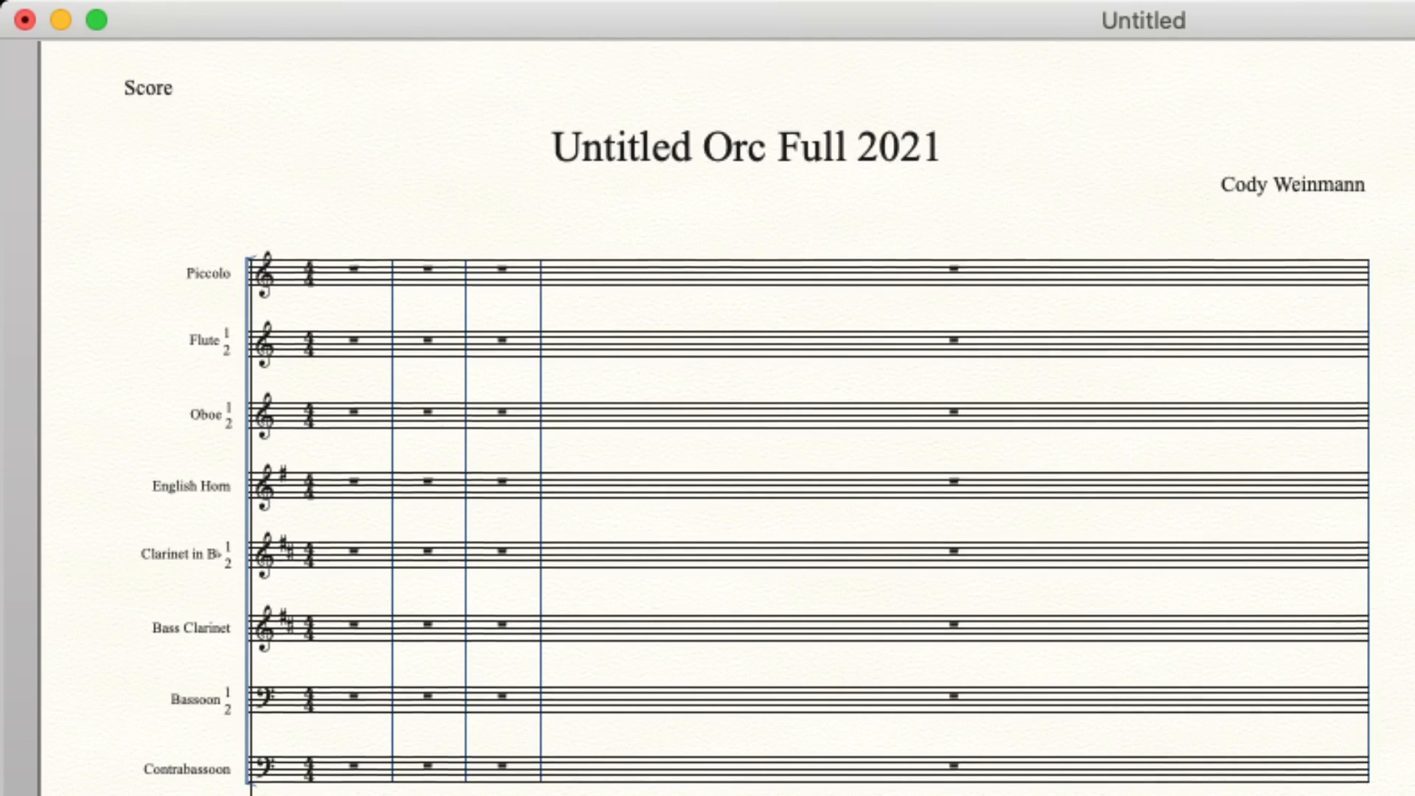
pyautogui.scroll(-3)
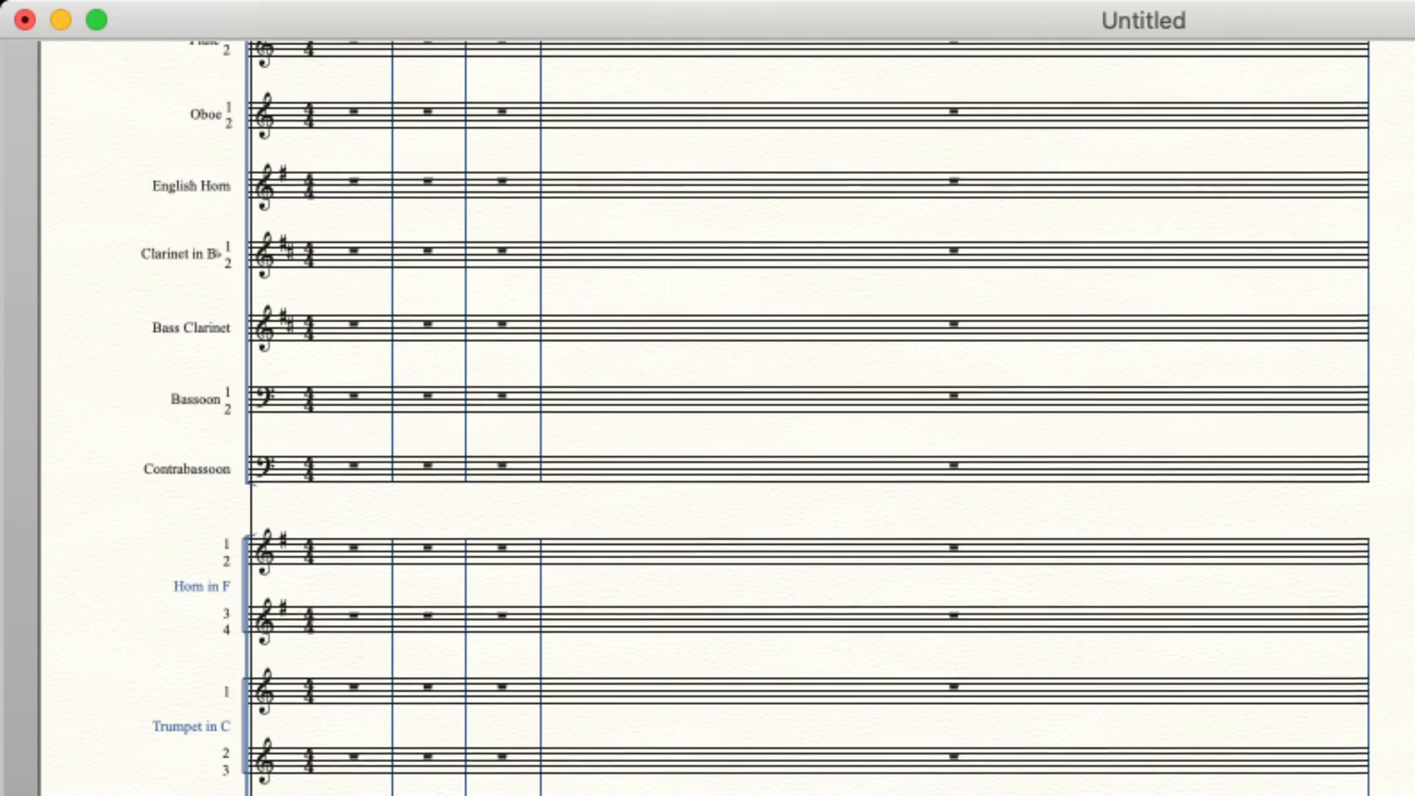
pyautogui.scroll(-3)
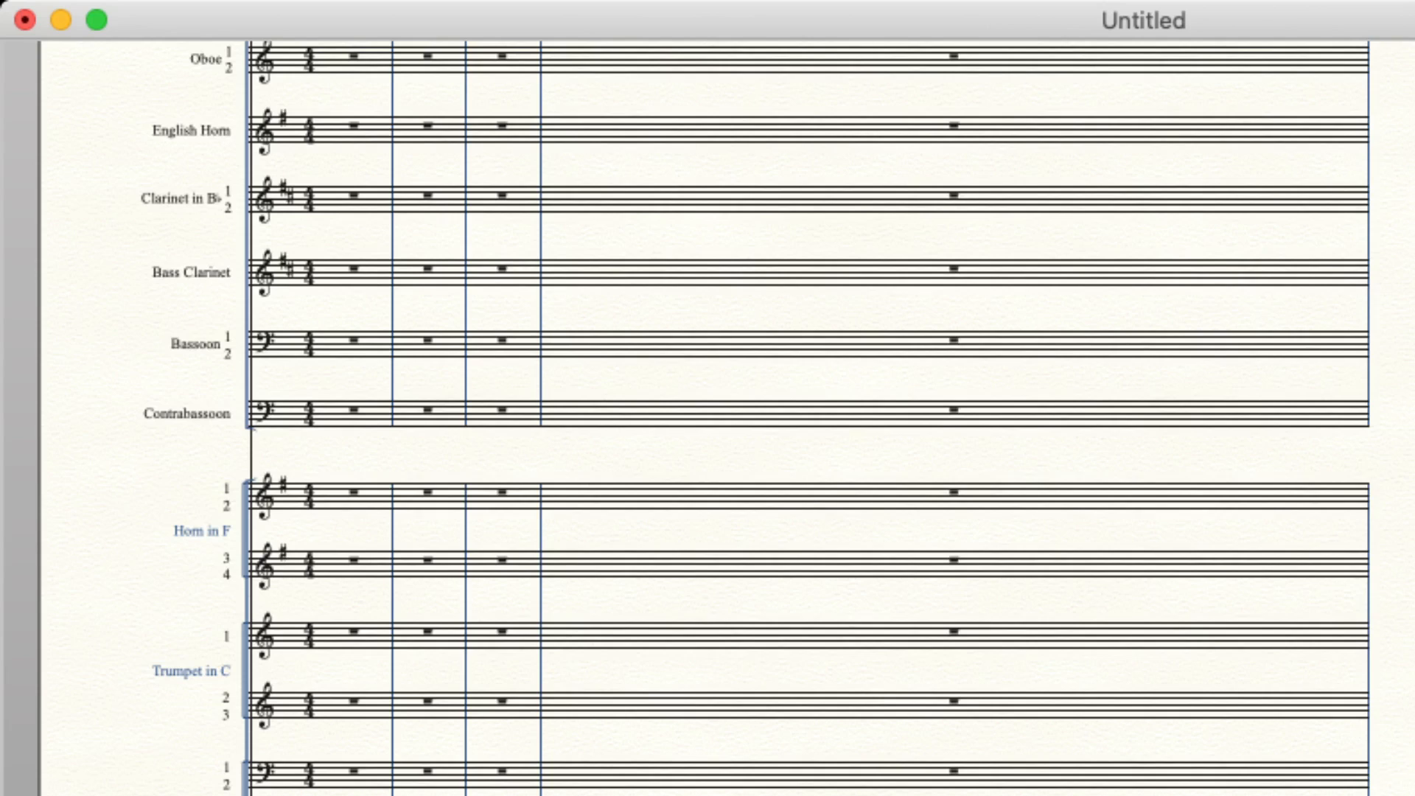
pyautogui.scroll(-3)
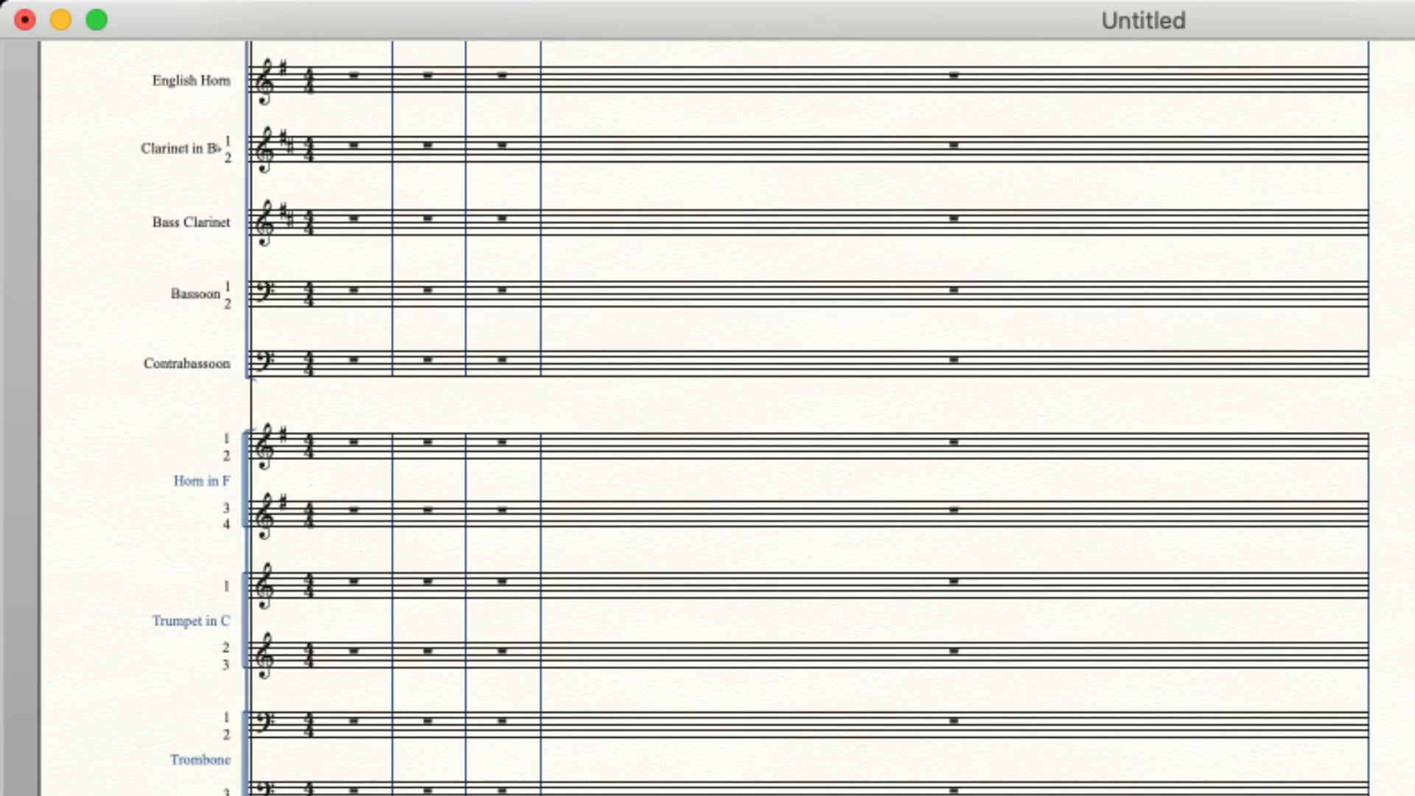
pyautogui.scroll(-3)
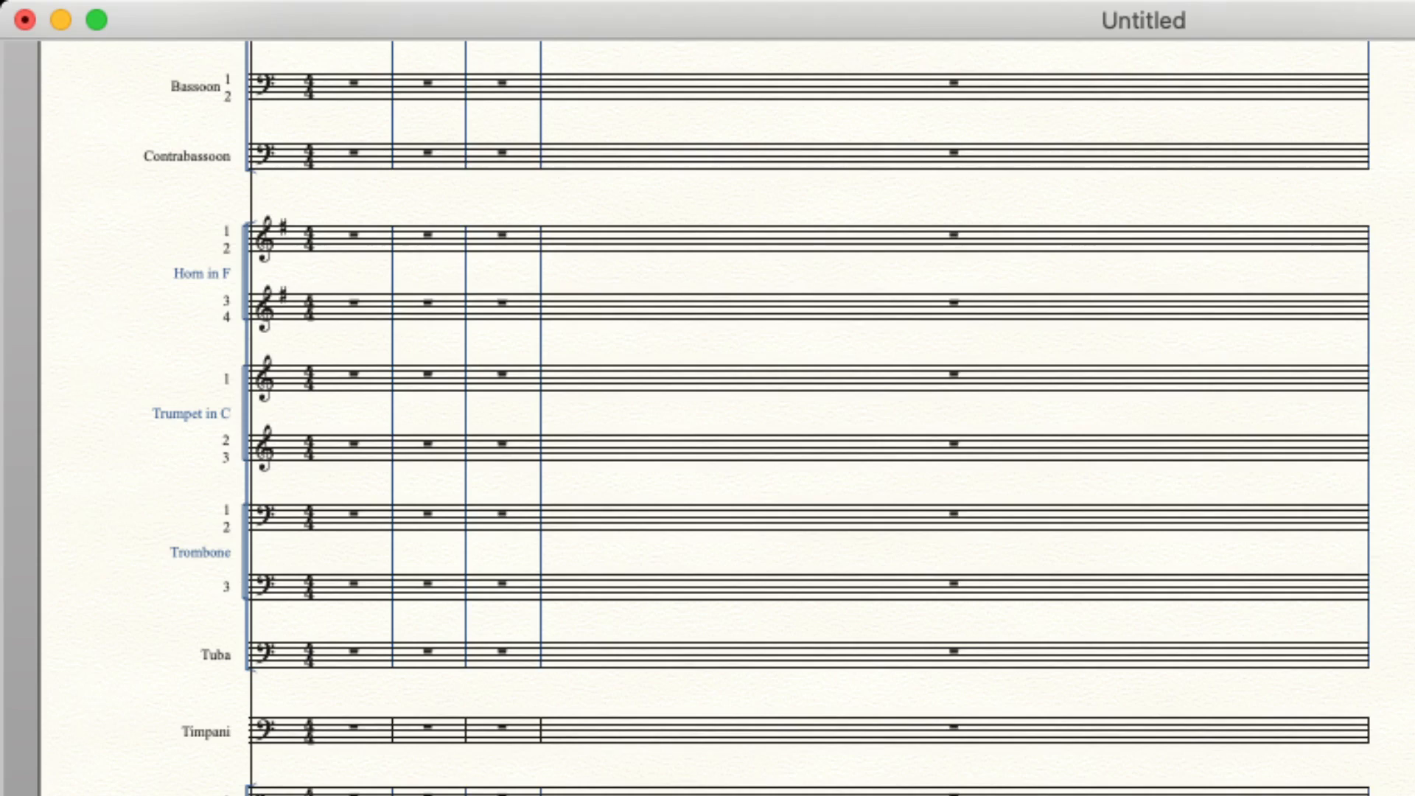
pyautogui.scroll(-3)
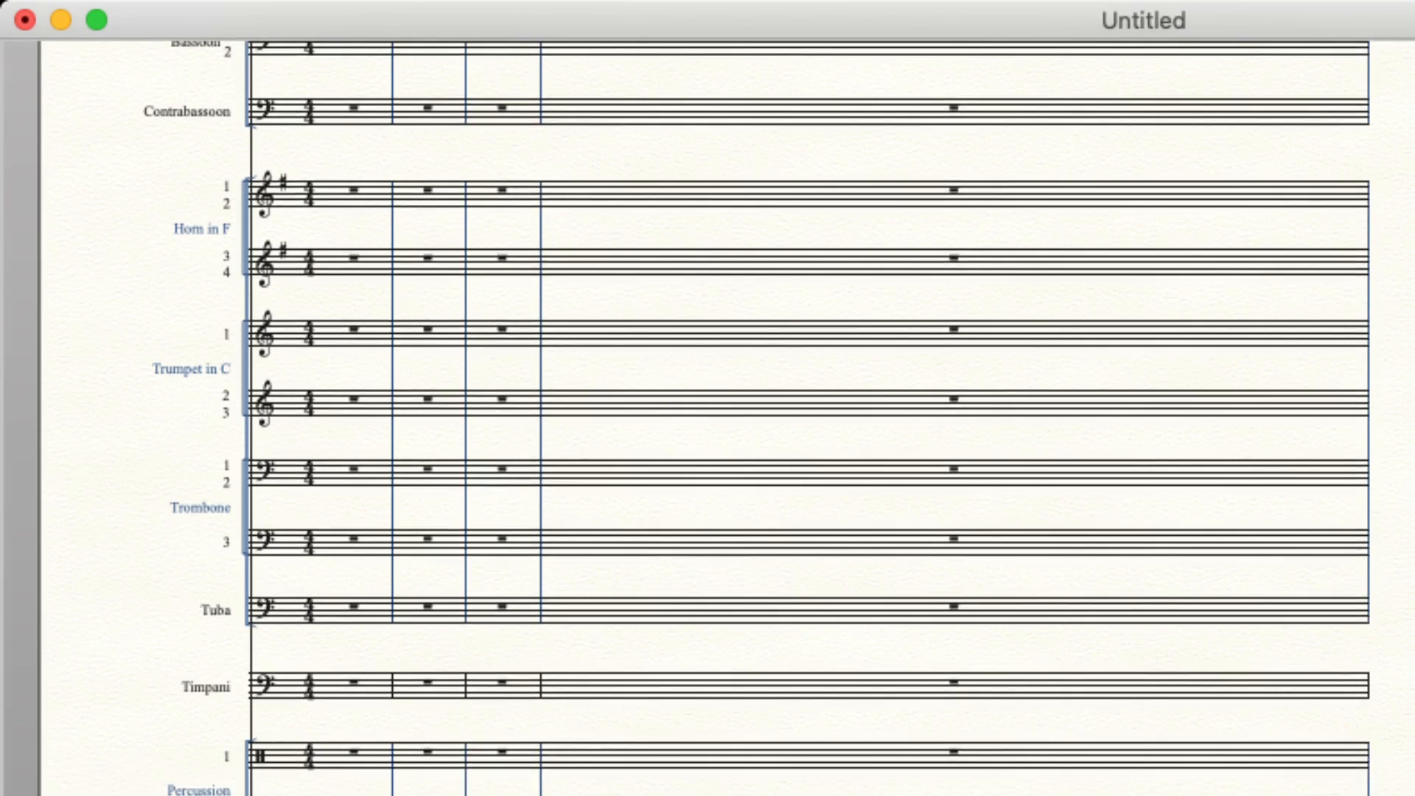
pyautogui.scroll(-3)
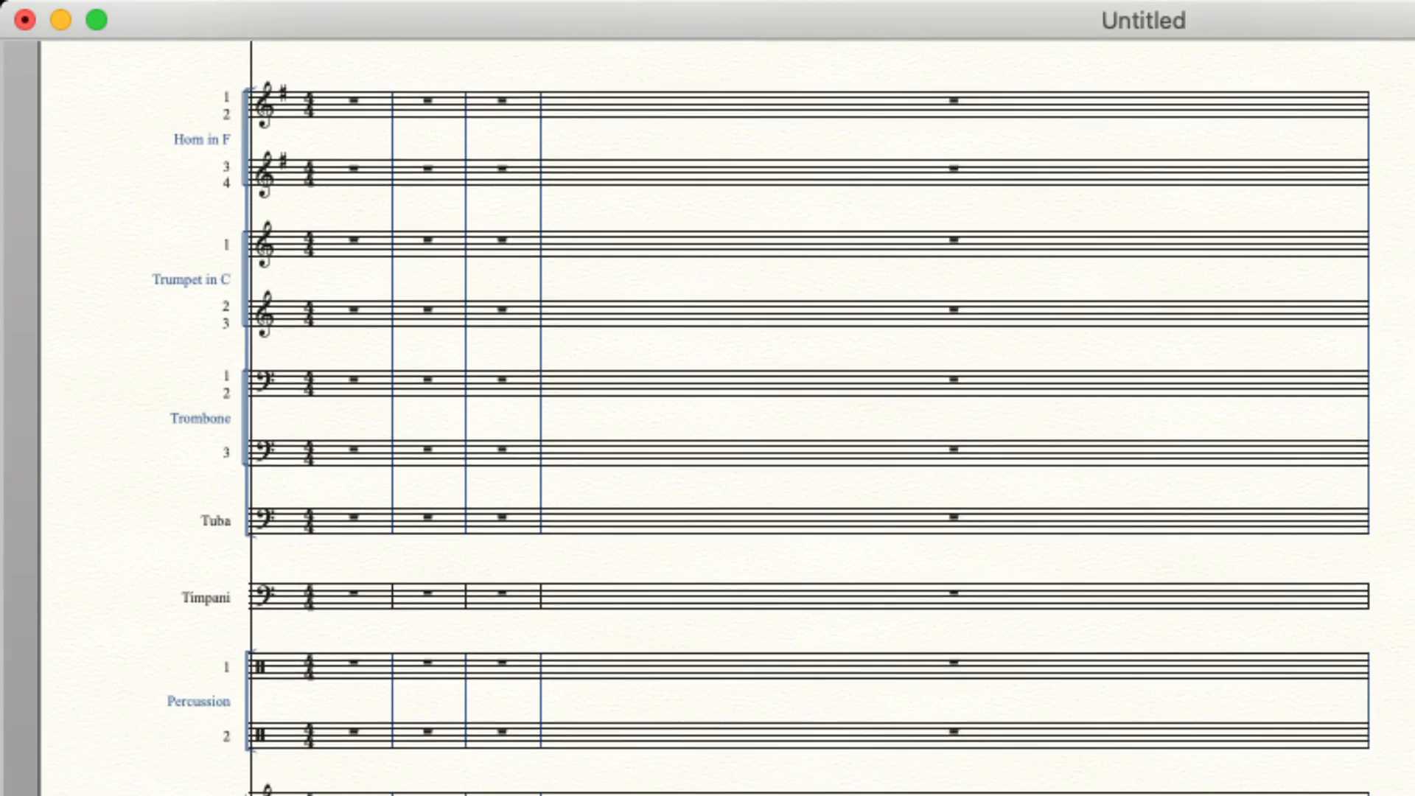
pyautogui.scroll(-3)
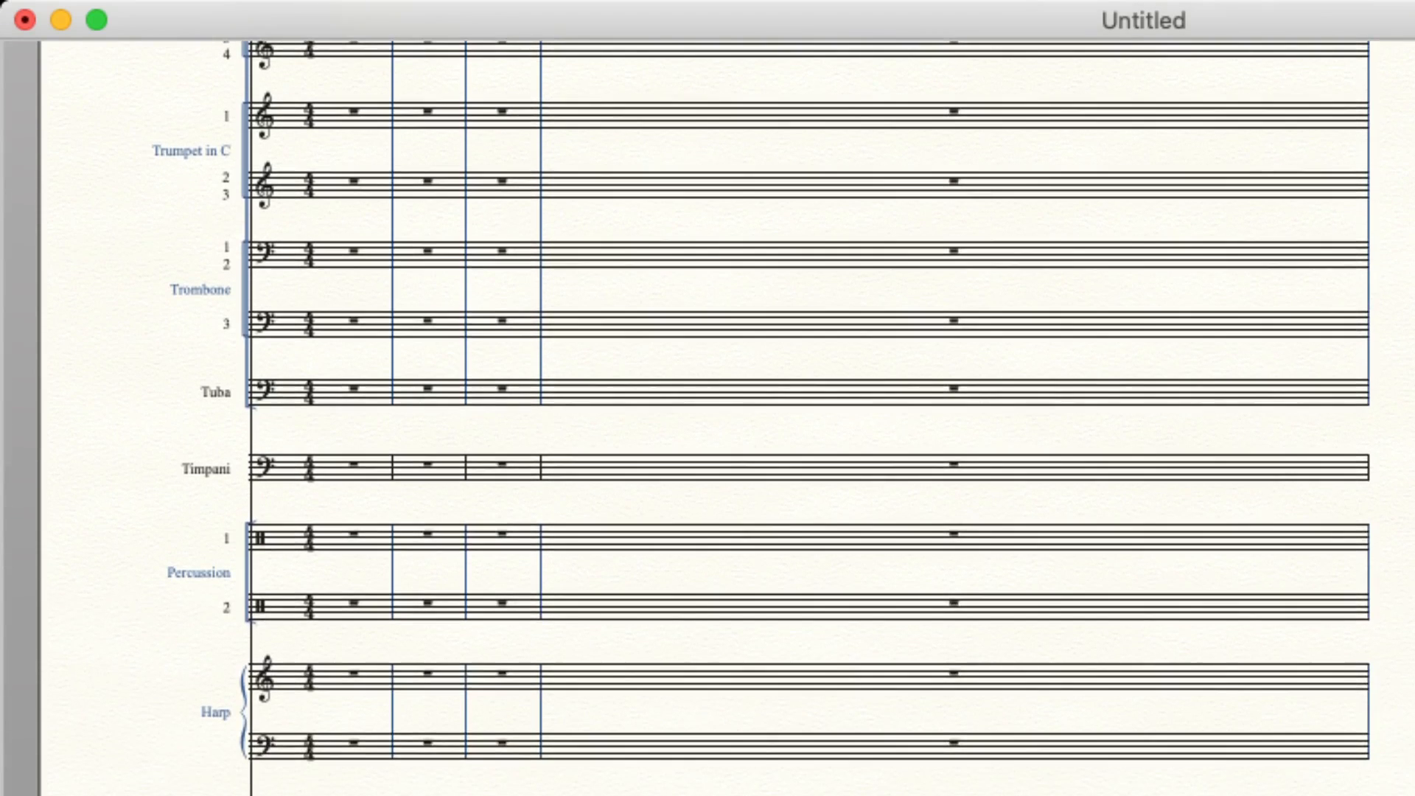
pyautogui.scroll(-3)
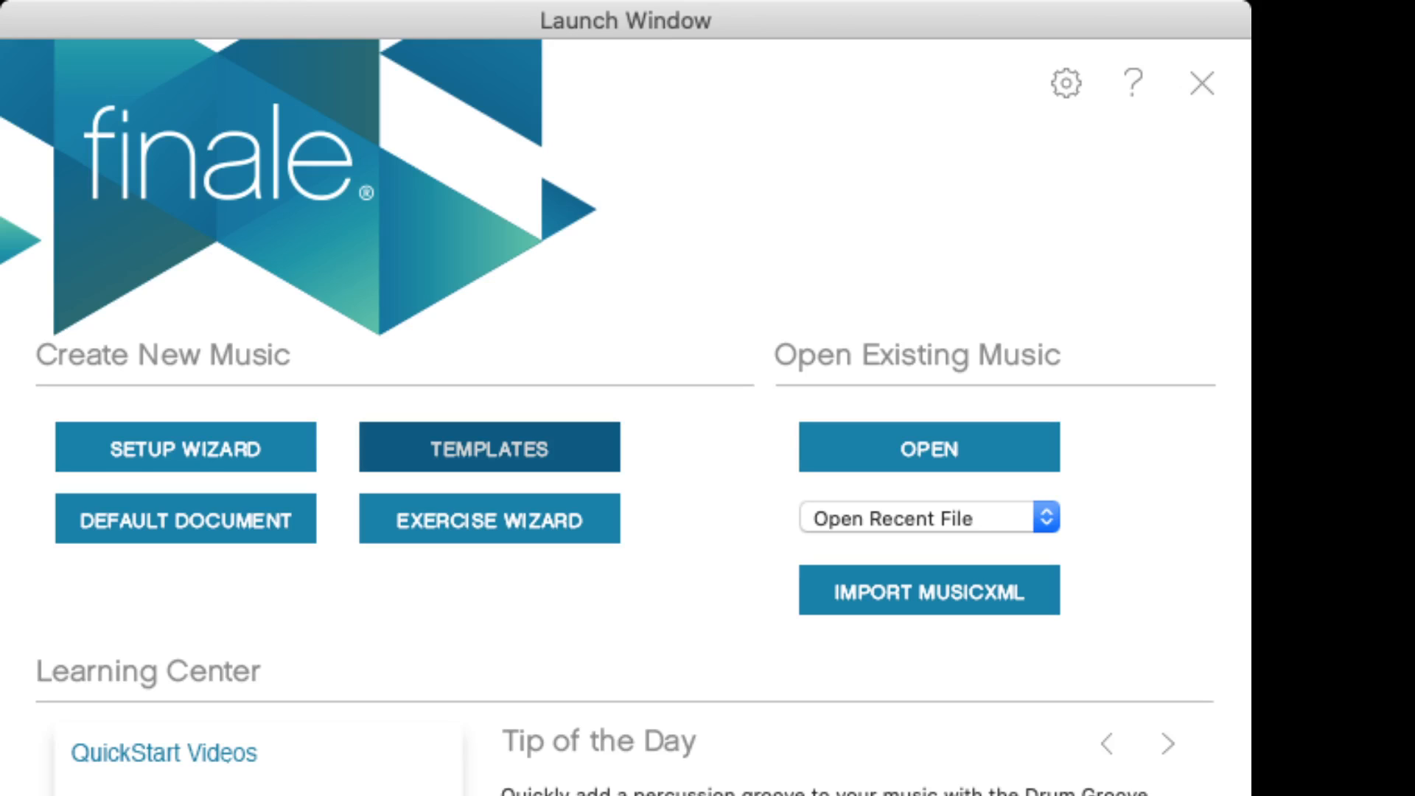
# Choose Pit Orchestra.musx from the Orchestral Templates folder in the Templates browser.
pyautogui.click(490, 448)
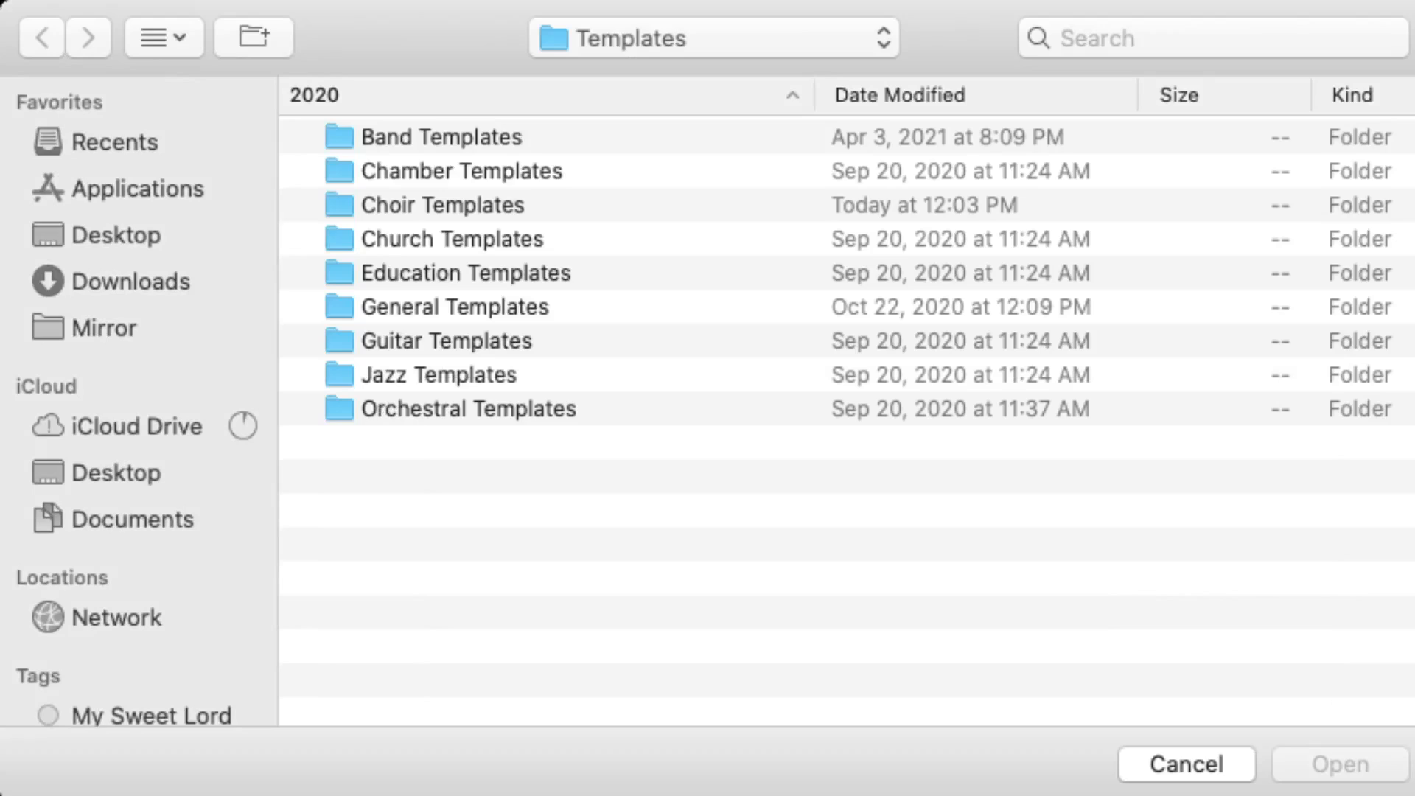
pyautogui.doubleClick(467, 408)
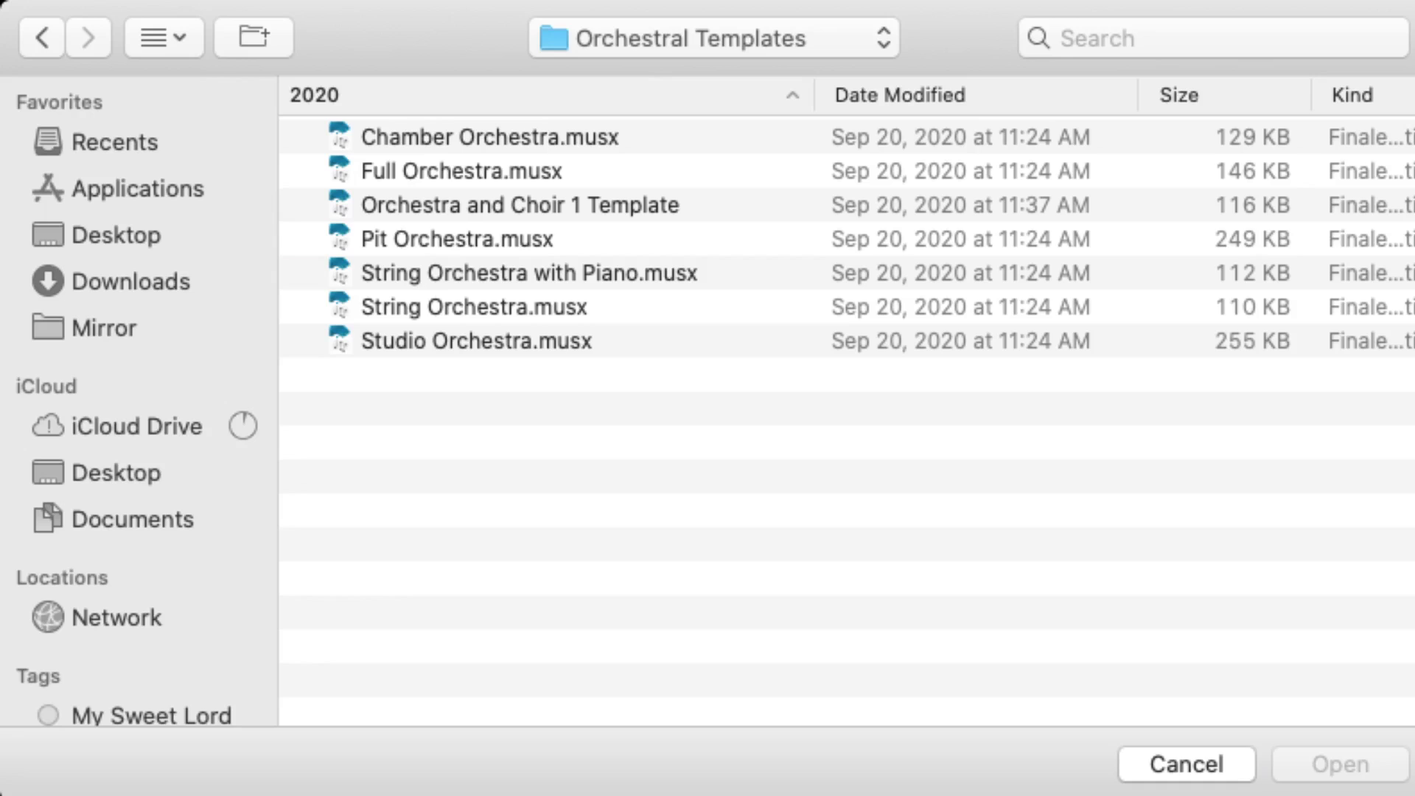
pyautogui.click(462, 239)
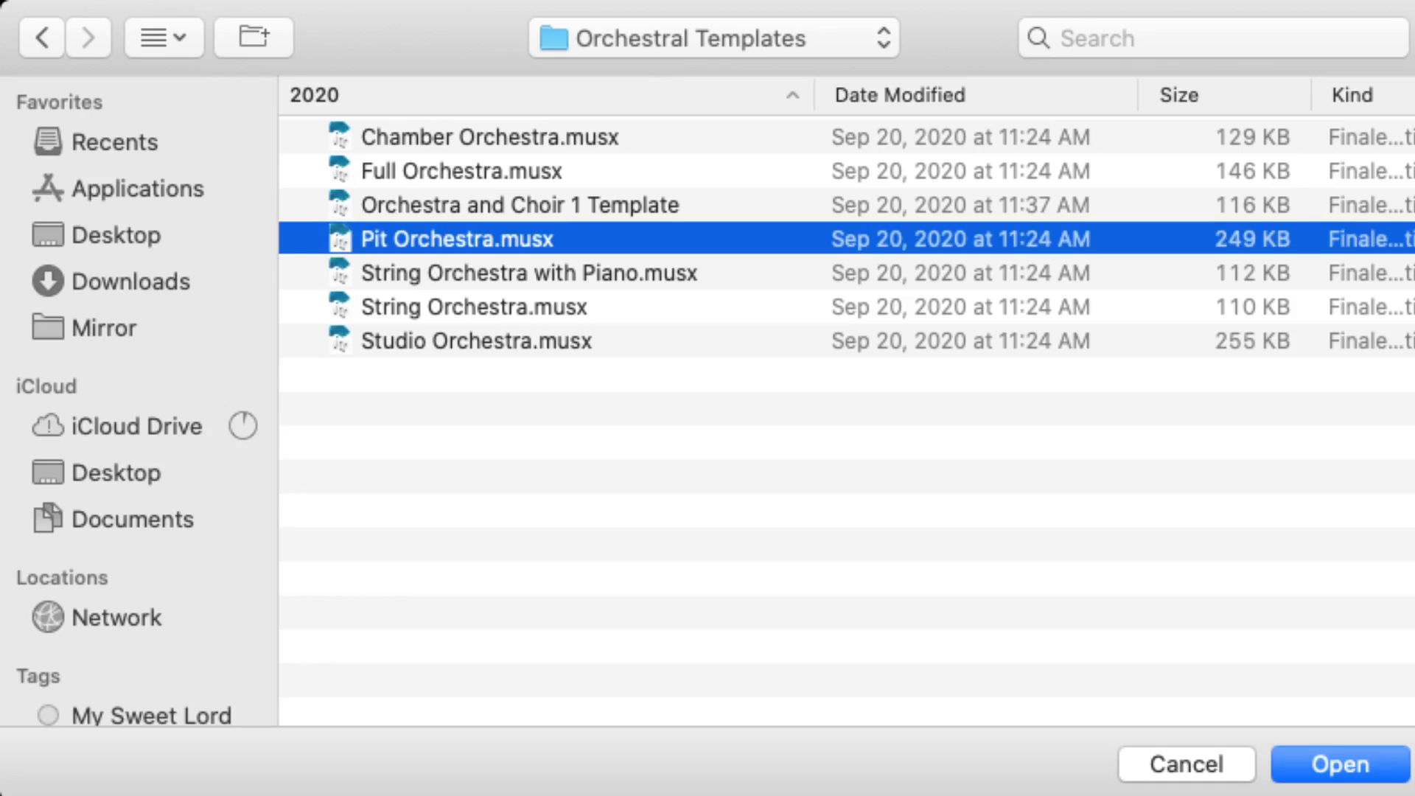